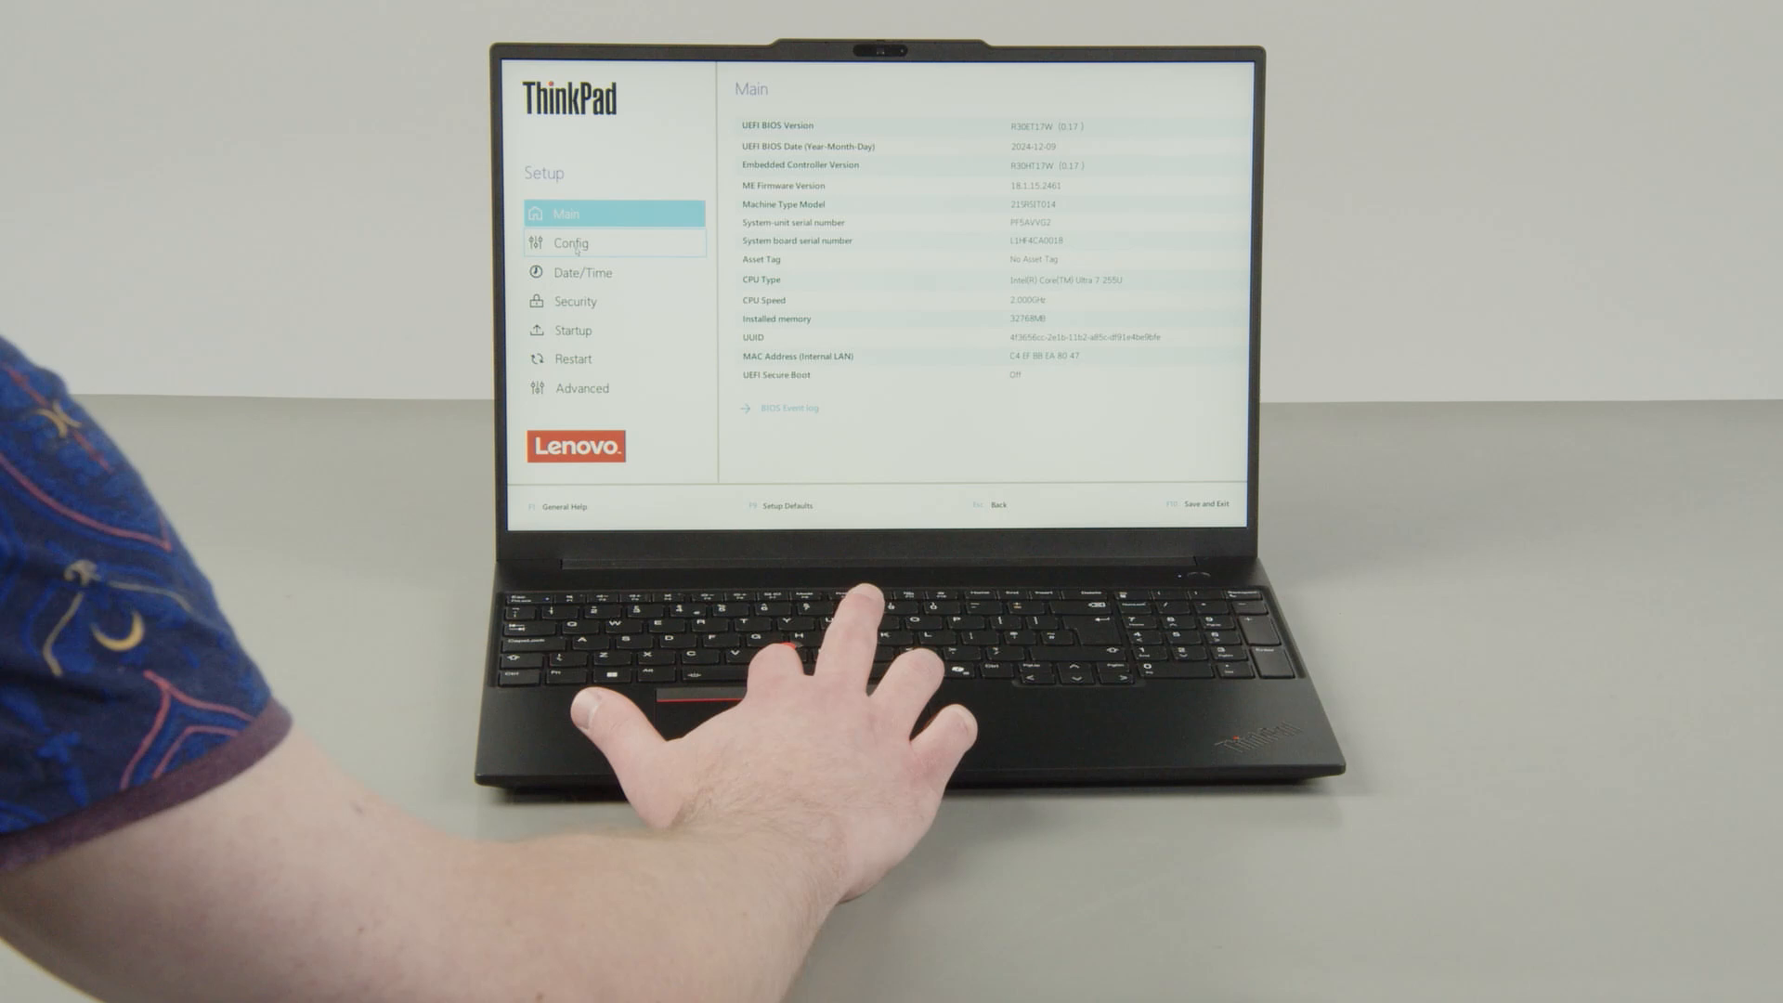
Under Config > Power, choose Disable Built-in Battery to raise the power-off confirmation prompt.
click(570, 241)
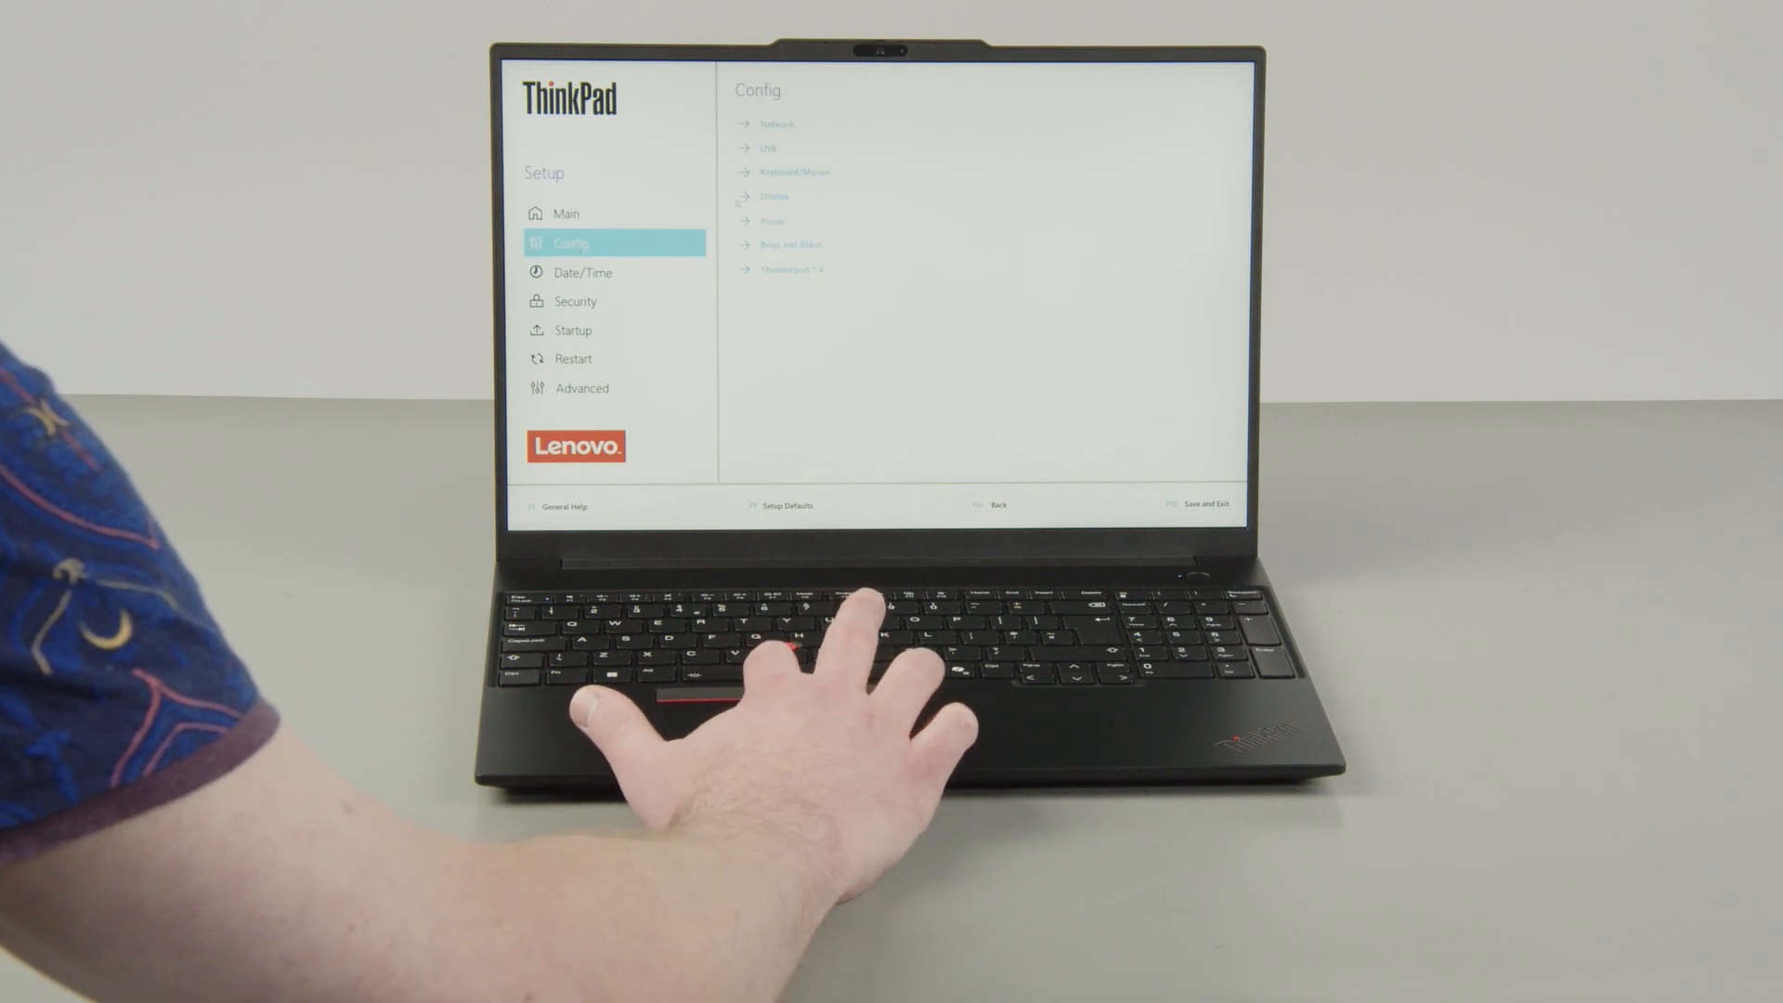
click(773, 221)
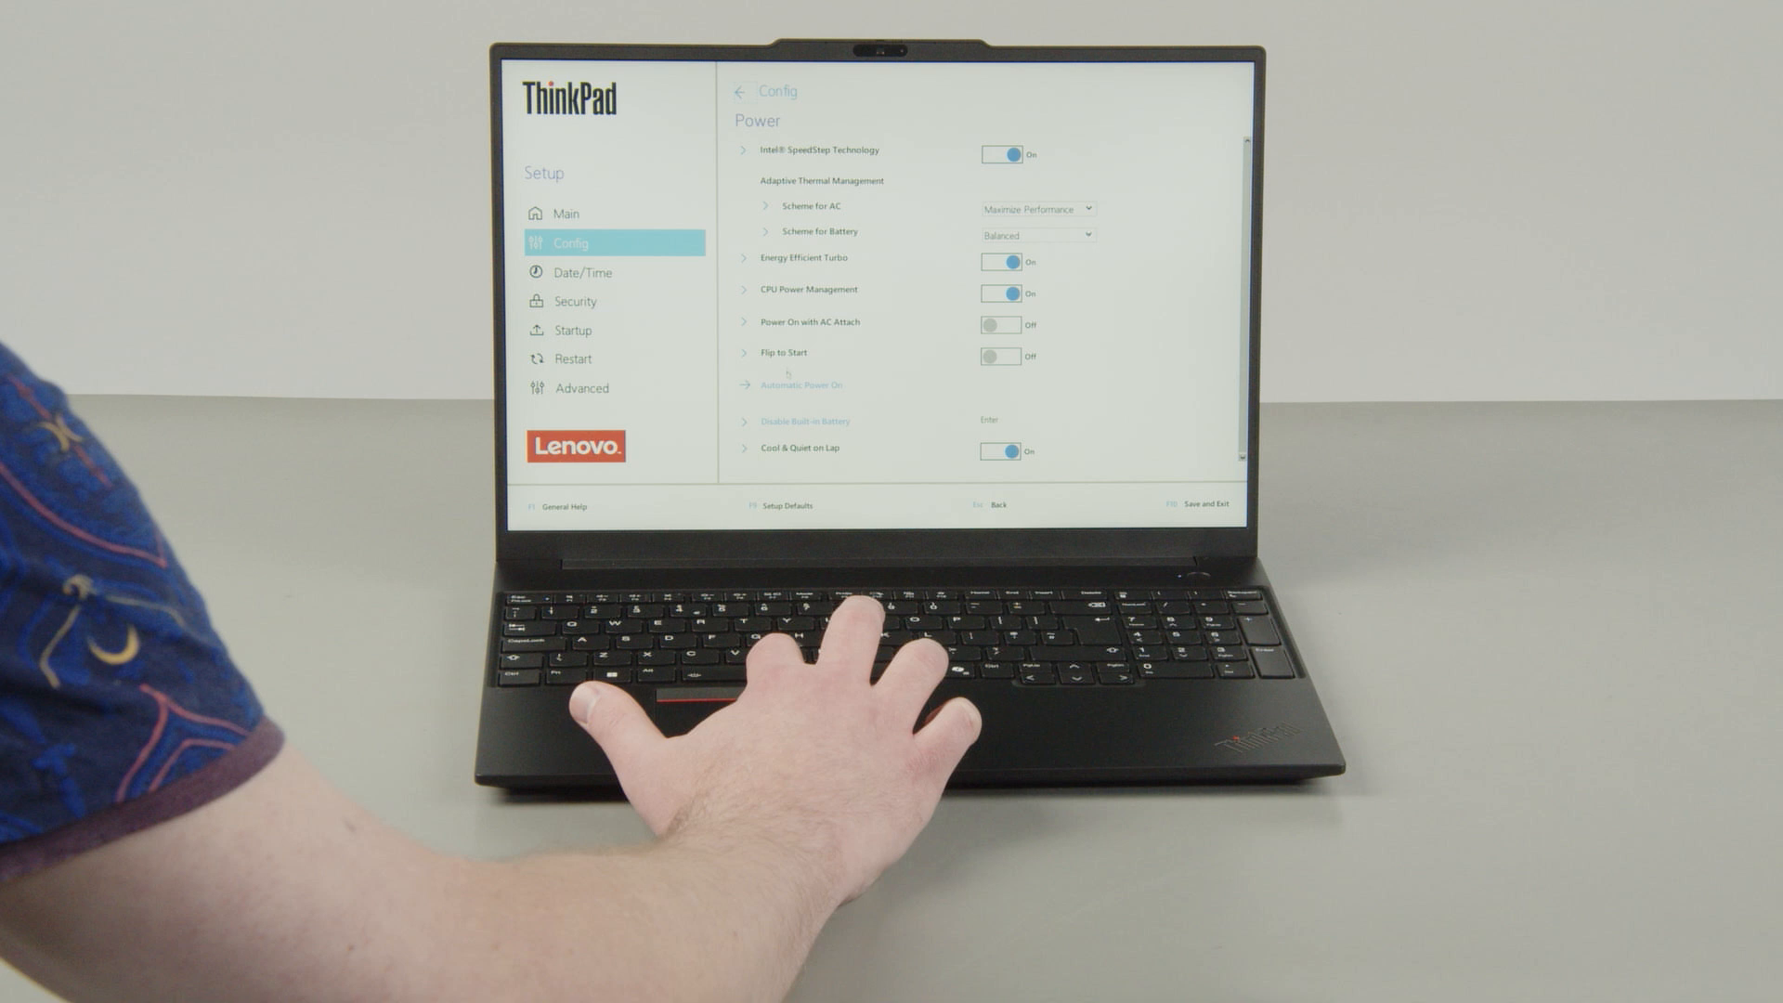
click(804, 421)
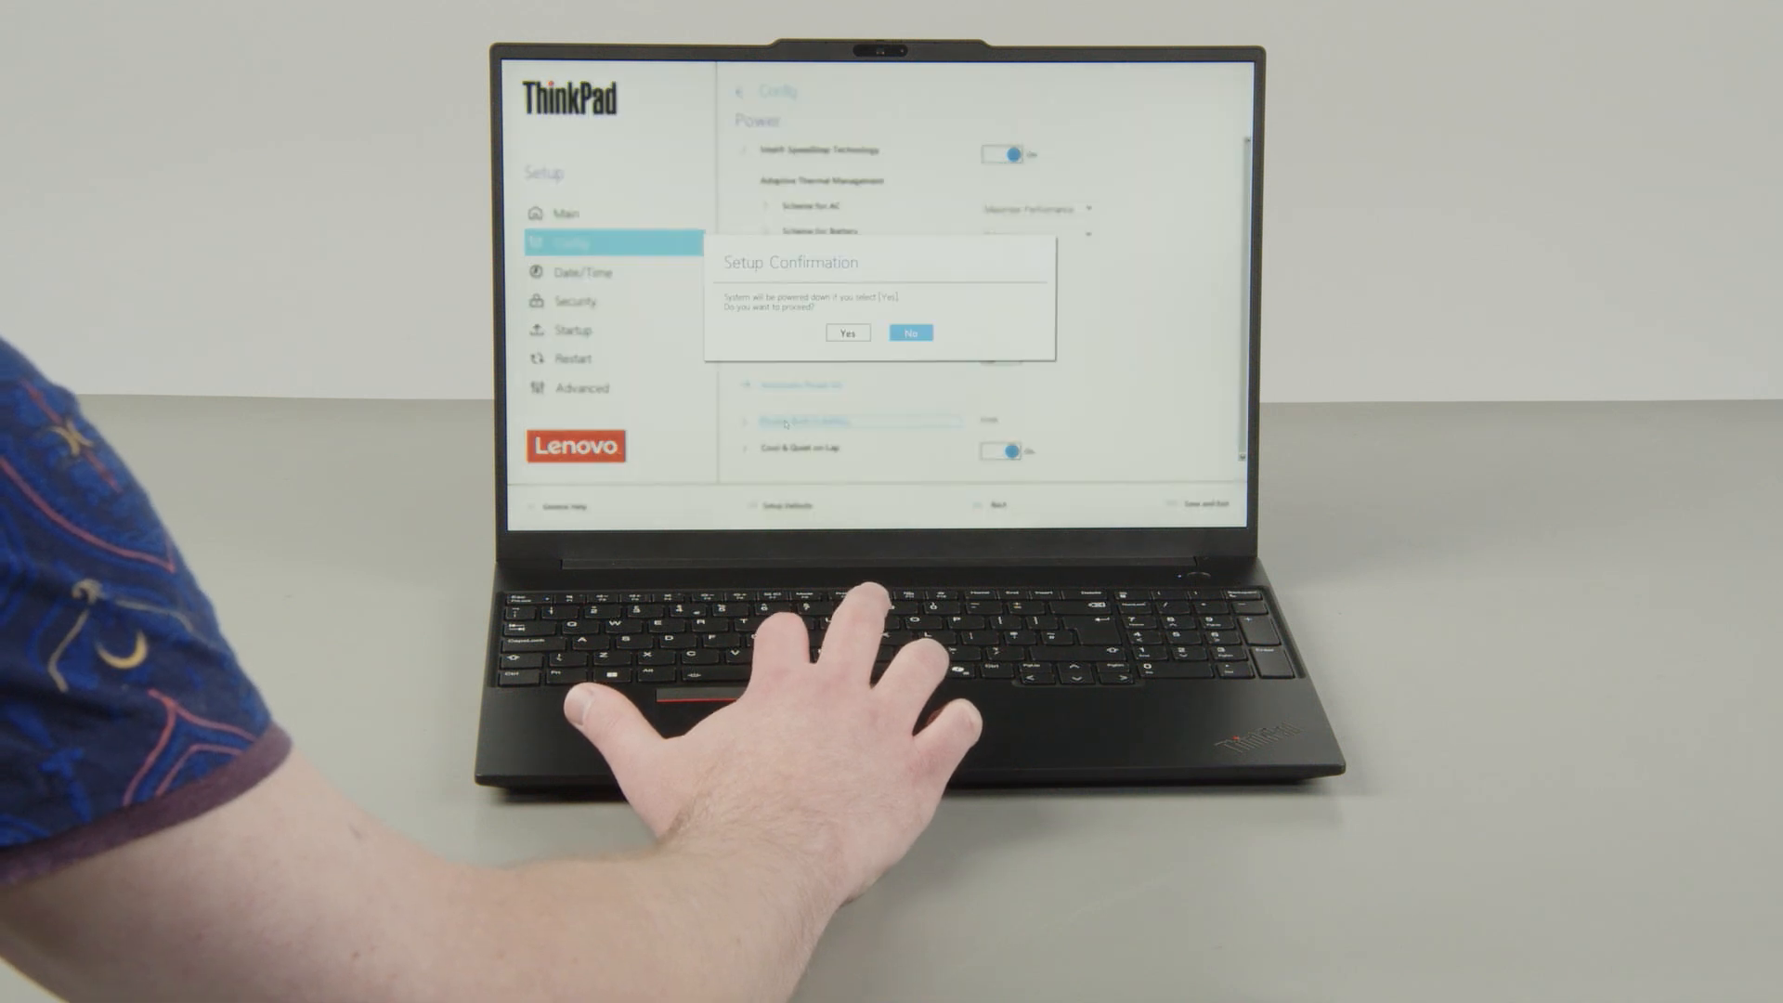